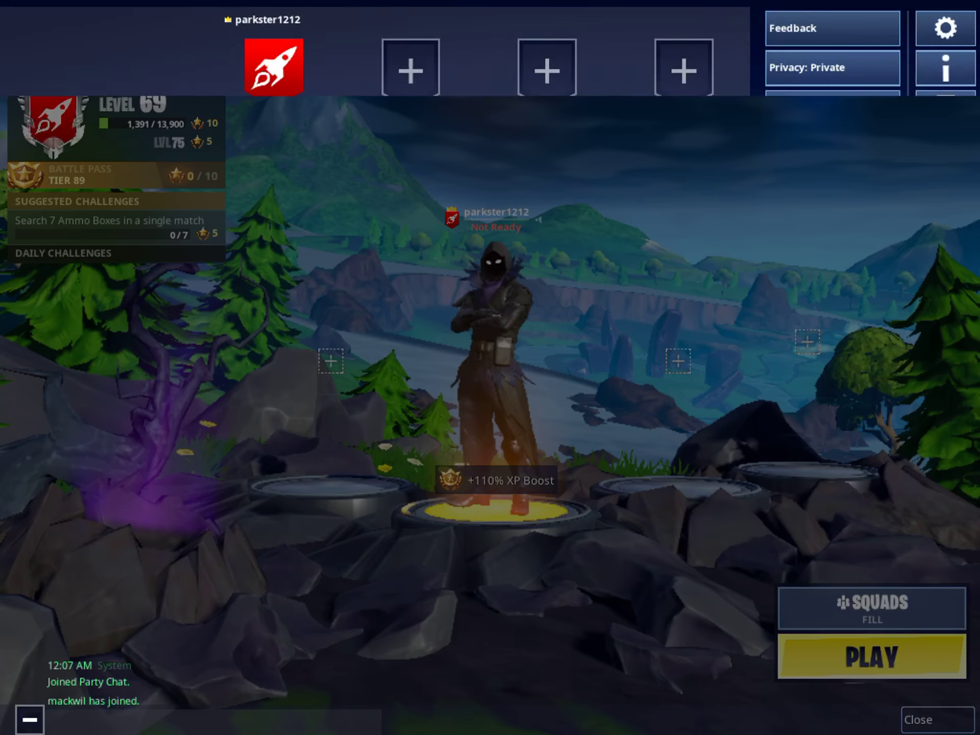
Step: In the Game settings, cycle Matchmaking Region from Asia to NA-East (42ms)
{"action": "left_click", "coordinate": [944, 27]}
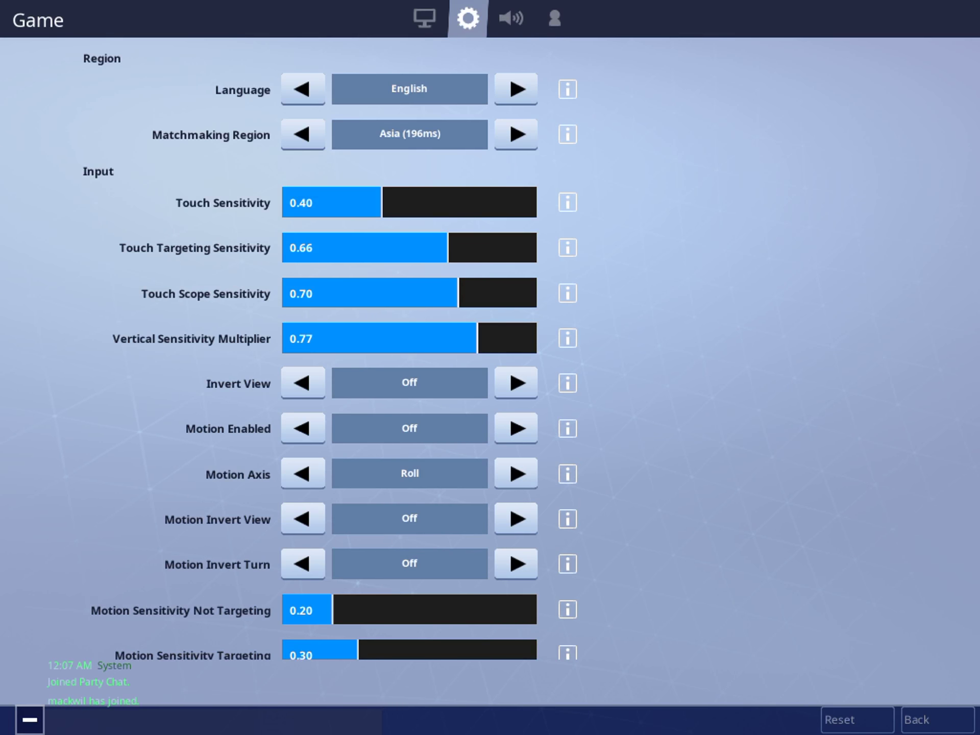
{"action": "left_click", "coordinate": [514, 135]}
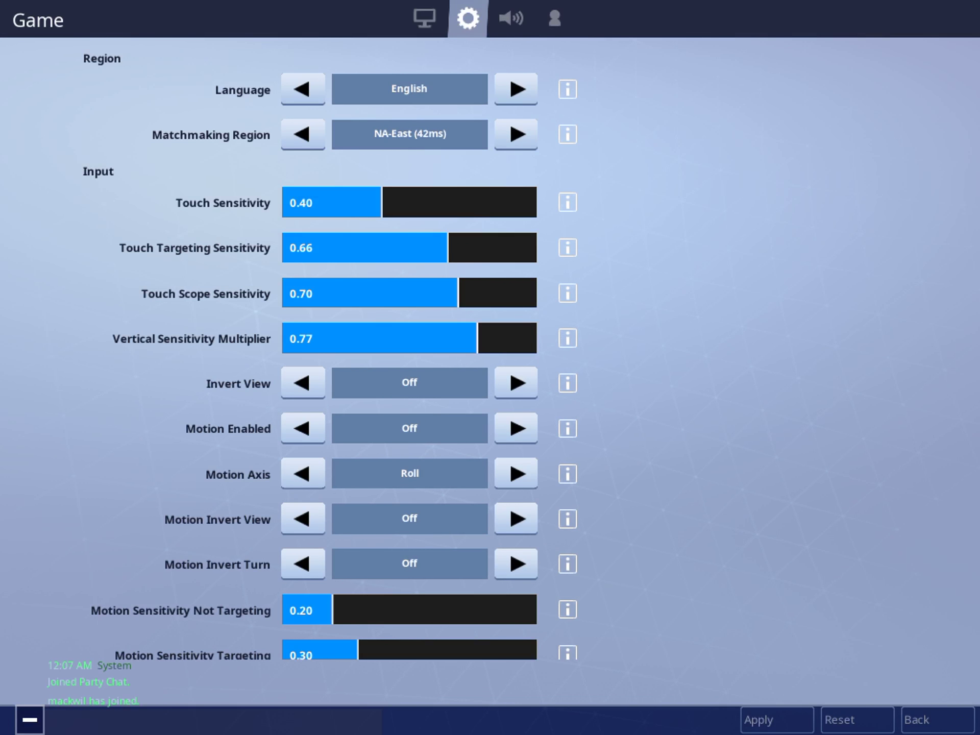
{"action": "left_click", "coordinate": [514, 135]}
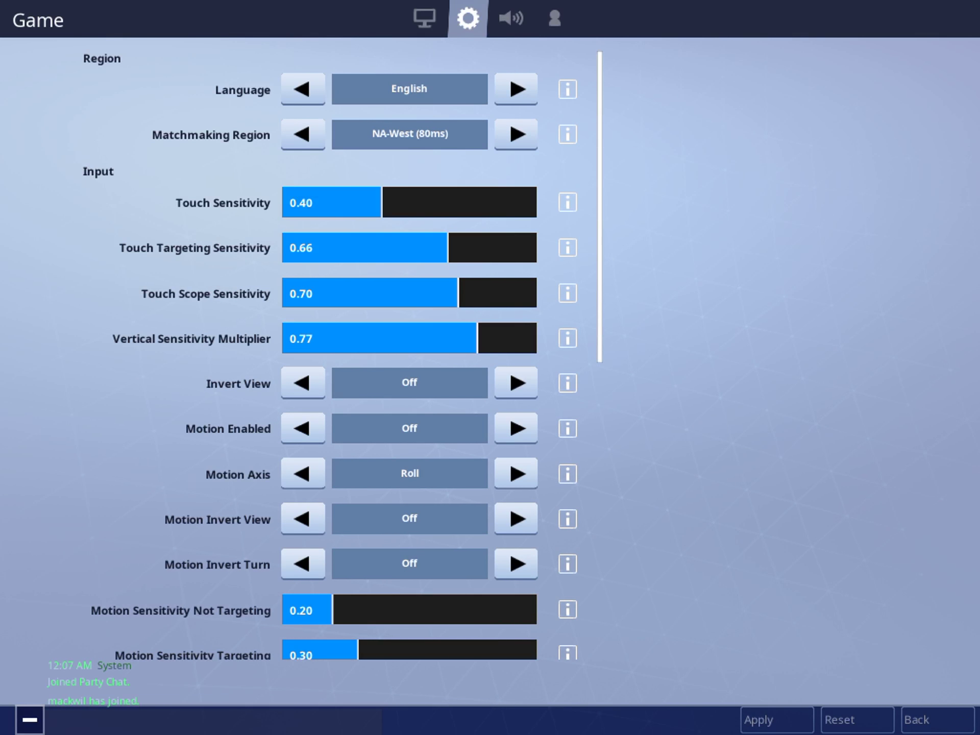
{"action": "left_click", "coordinate": [515, 134]}
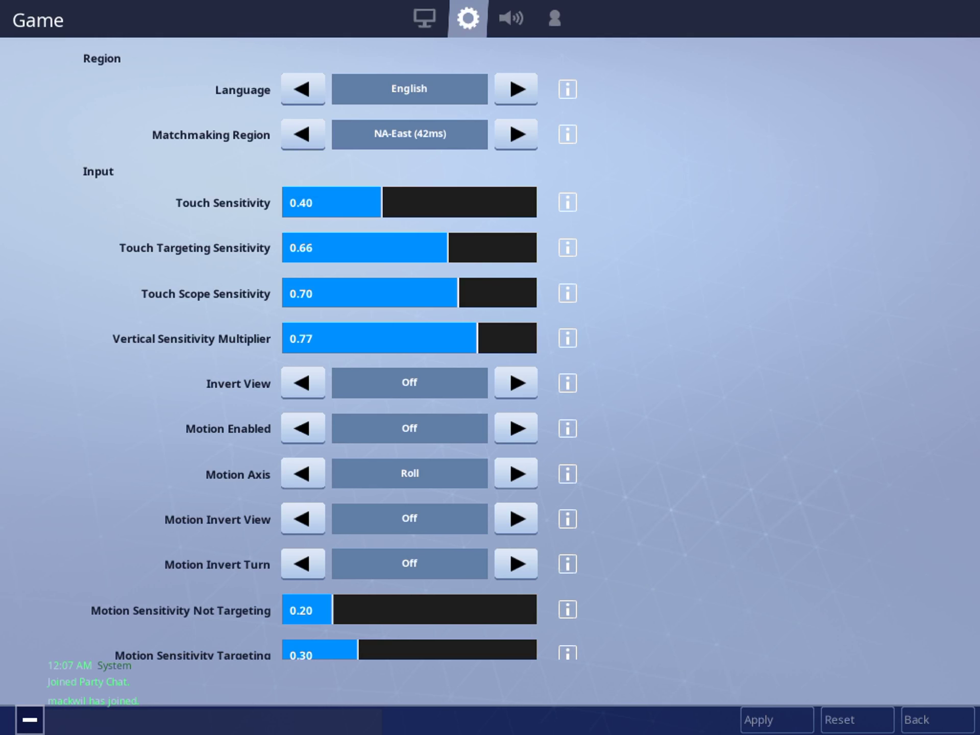